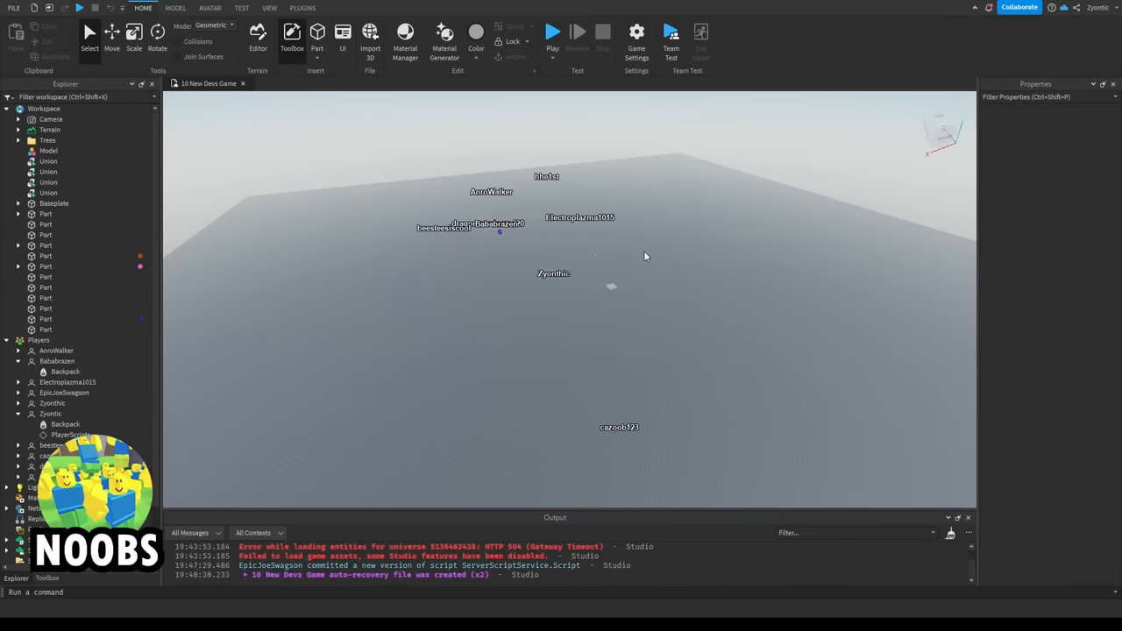
Switch between the open Roblox Studio place tabs and toolbar
click(269, 7)
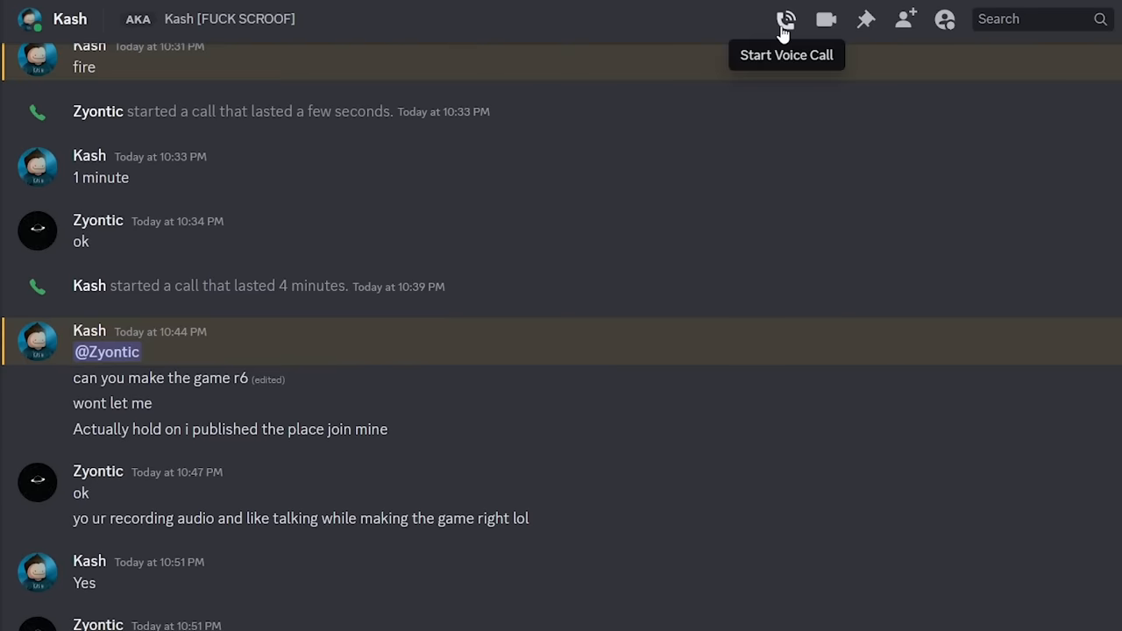
click(785, 18)
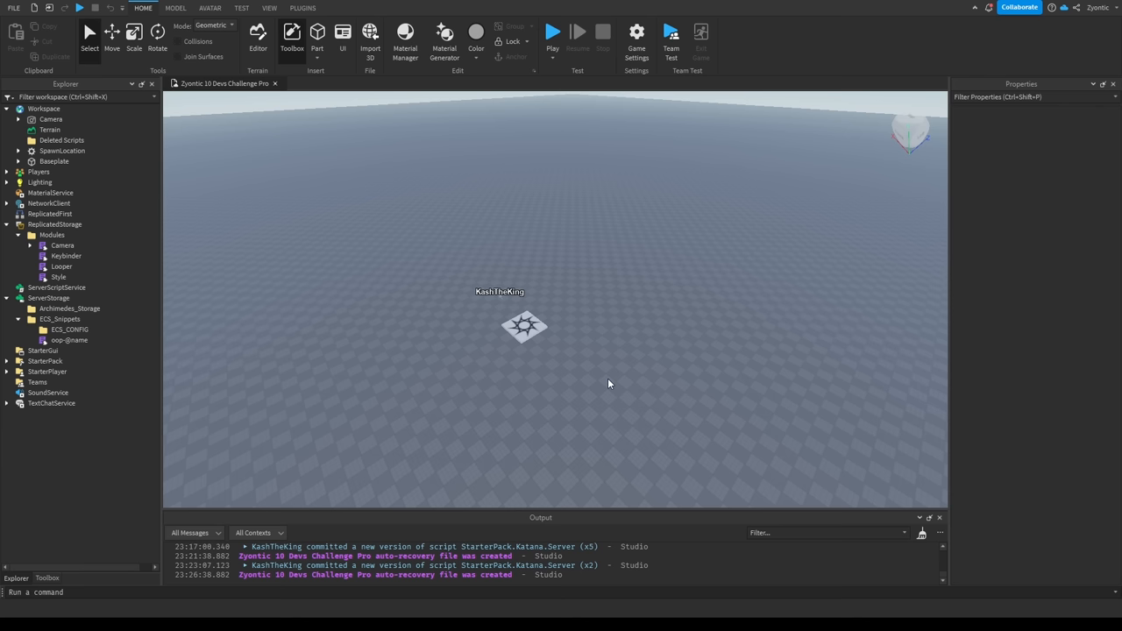
click(552, 32)
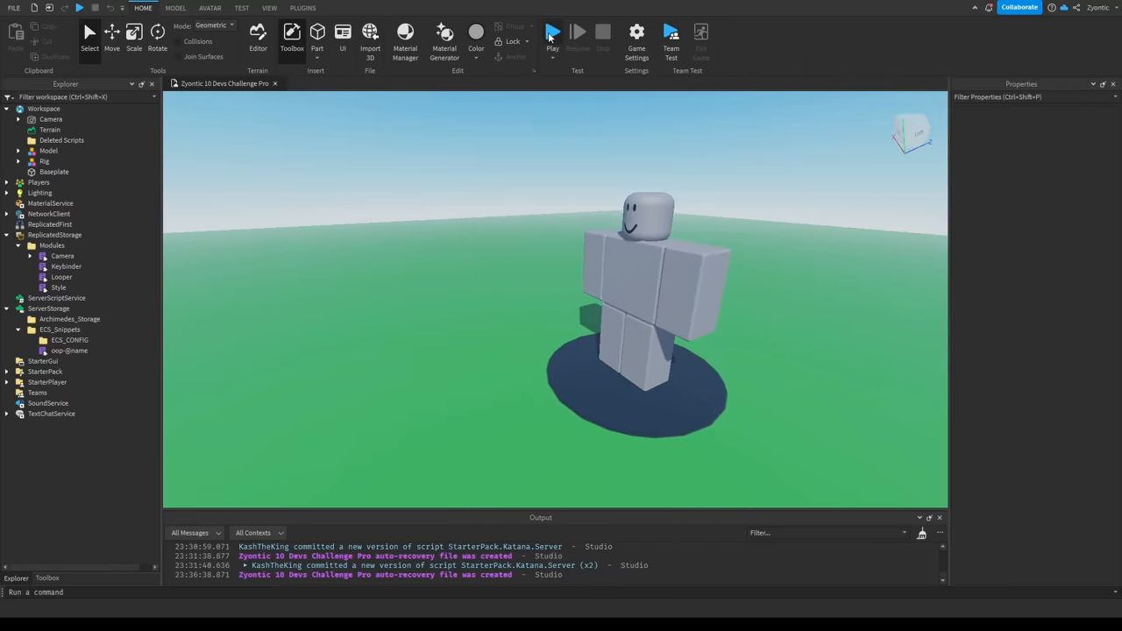
click(553, 33)
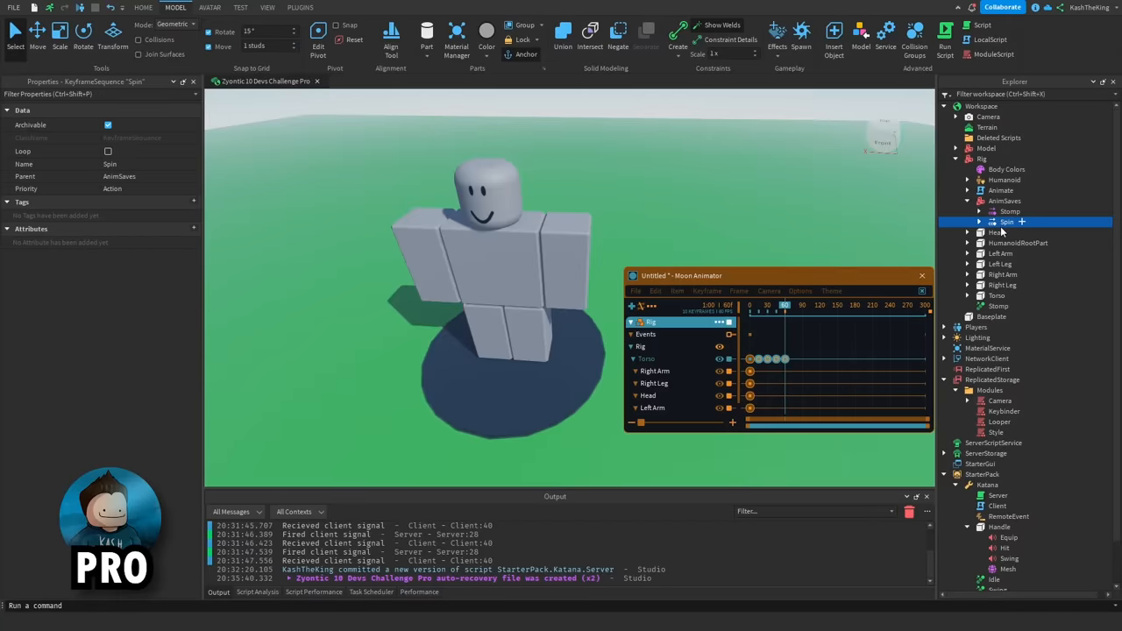
Insert a BillboardGui into the Rig model and select the rig's Stomp animation
click(982, 159)
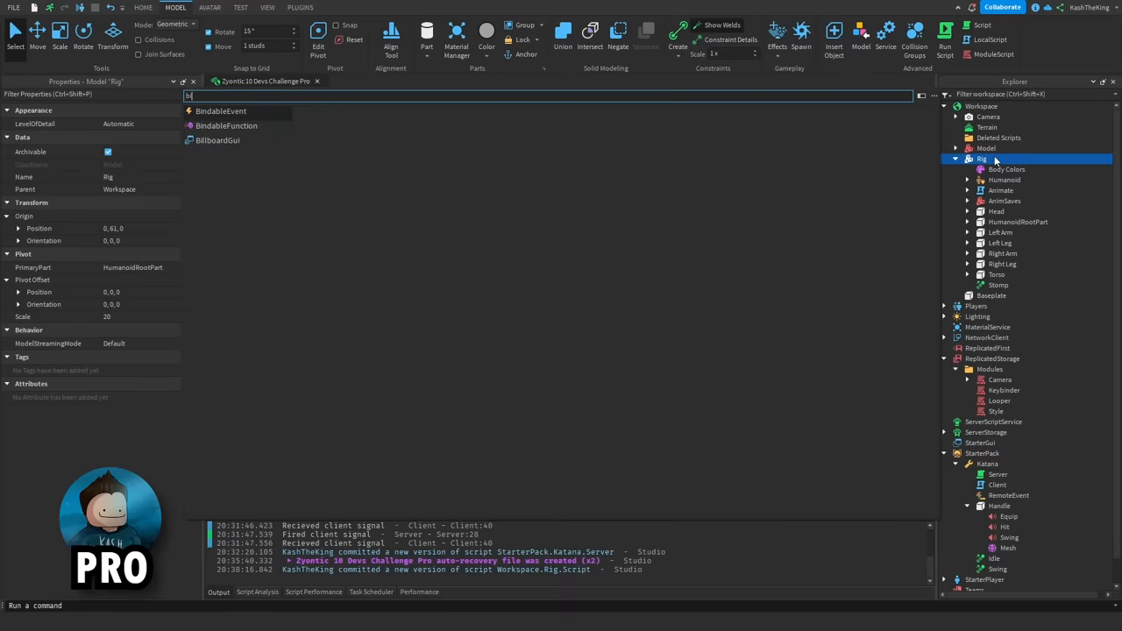
click(217, 140)
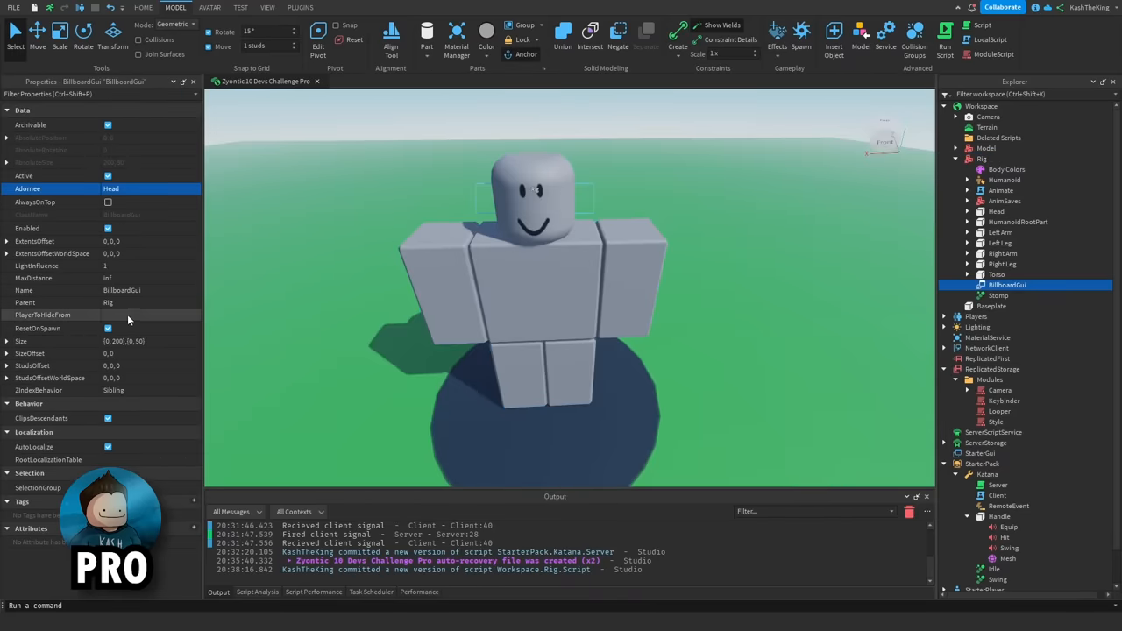
click(1005, 180)
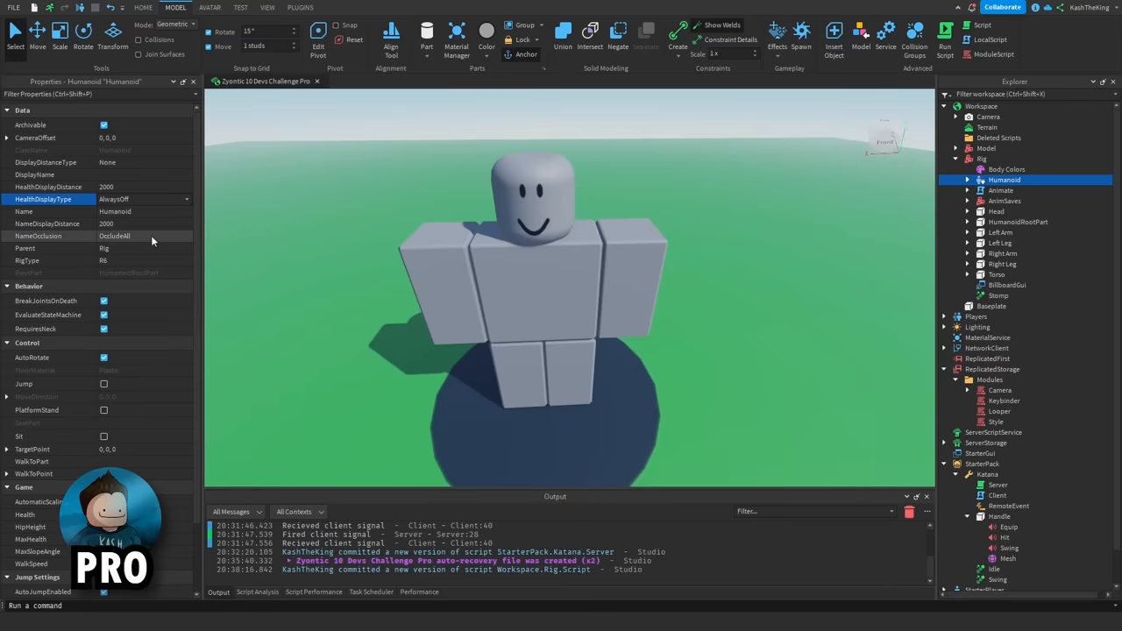
mouse_move(1006, 285)
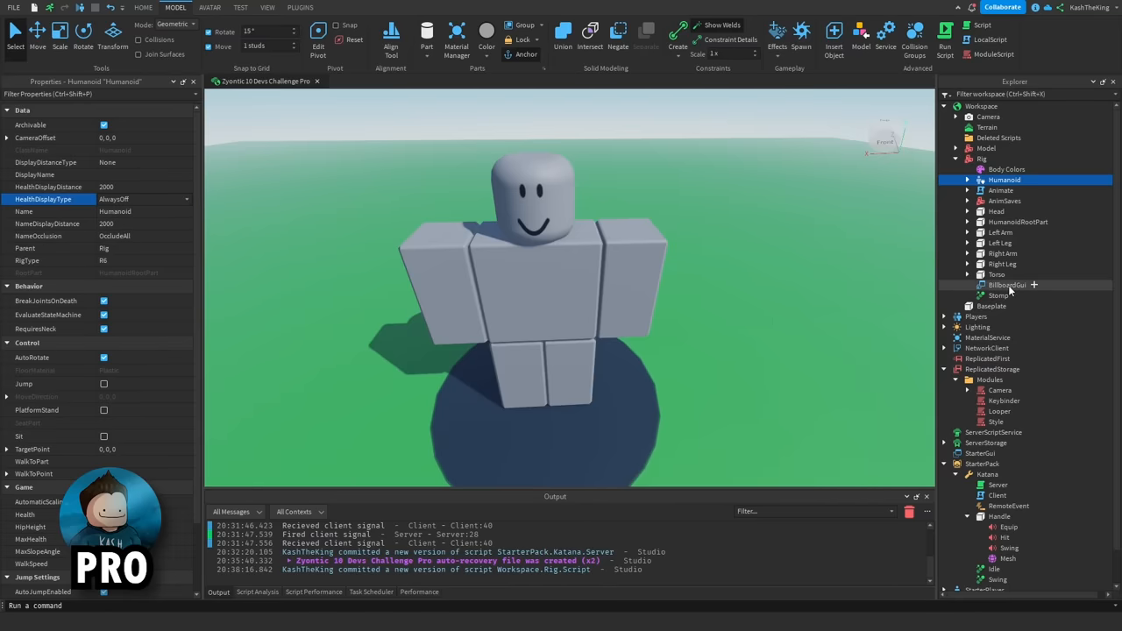
click(997, 295)
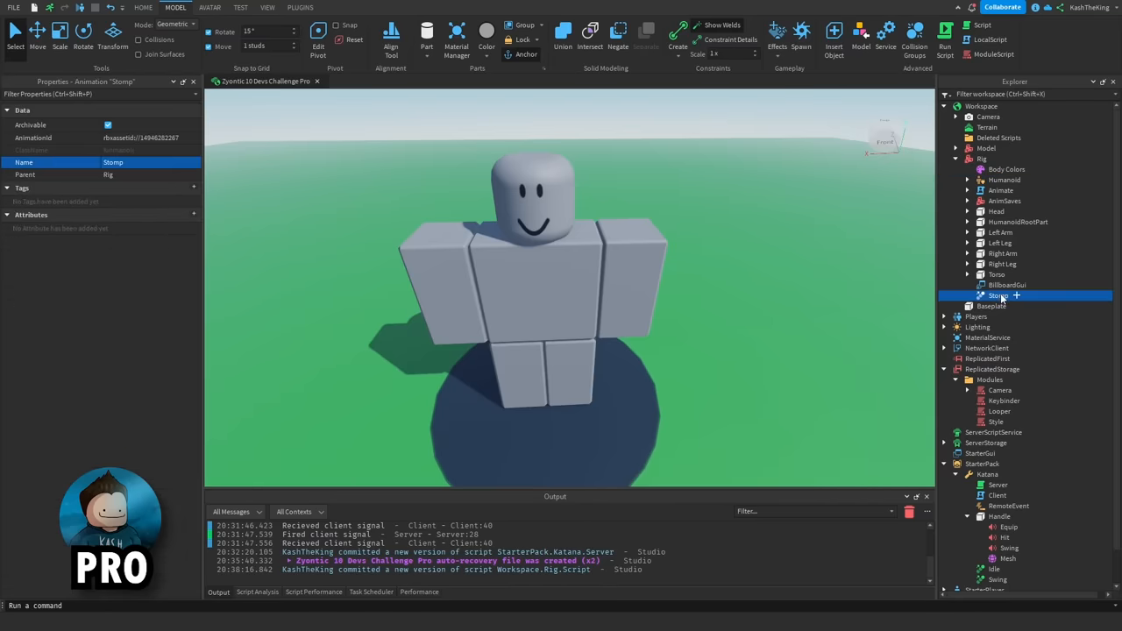
click(968, 285)
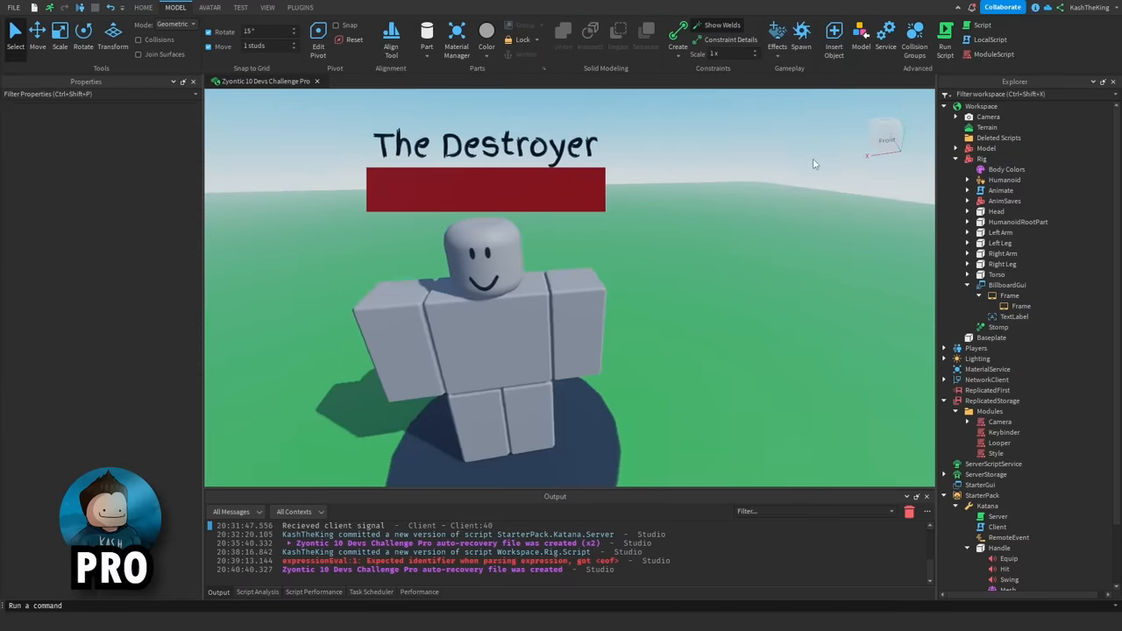
click(209, 7)
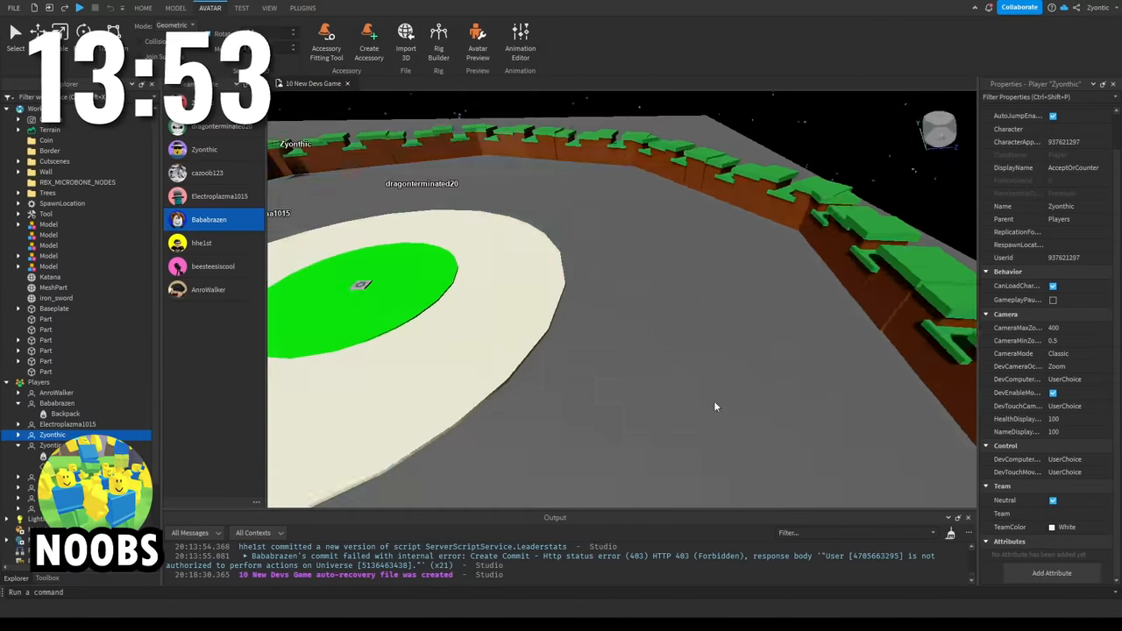
Switch among the open Studio place tabs to reach the noobs' map
click(270, 8)
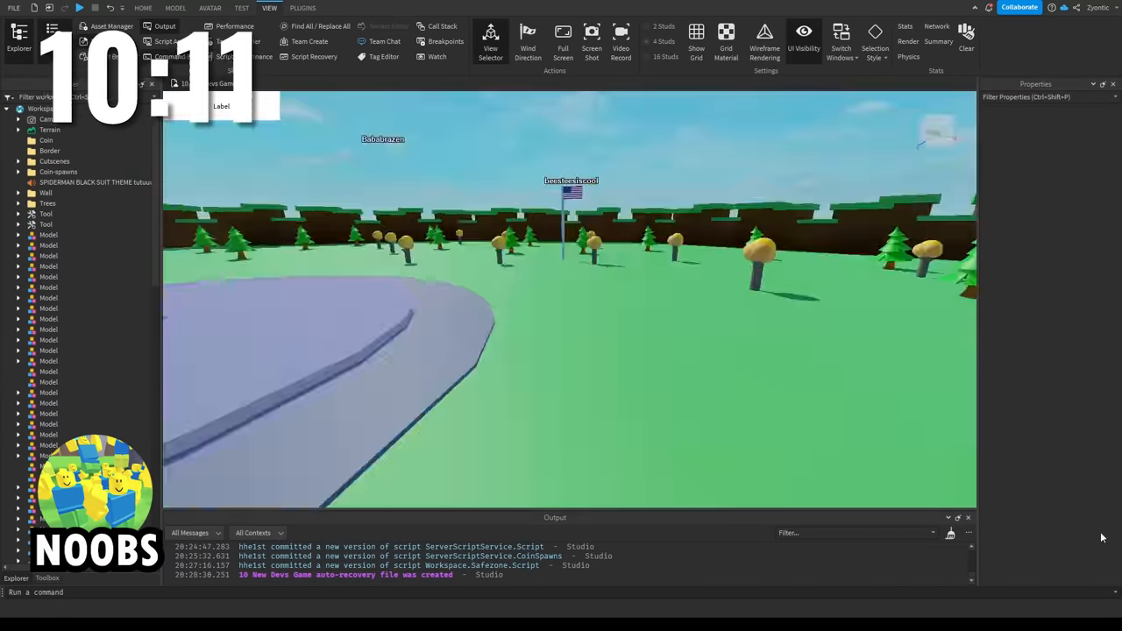
click(176, 8)
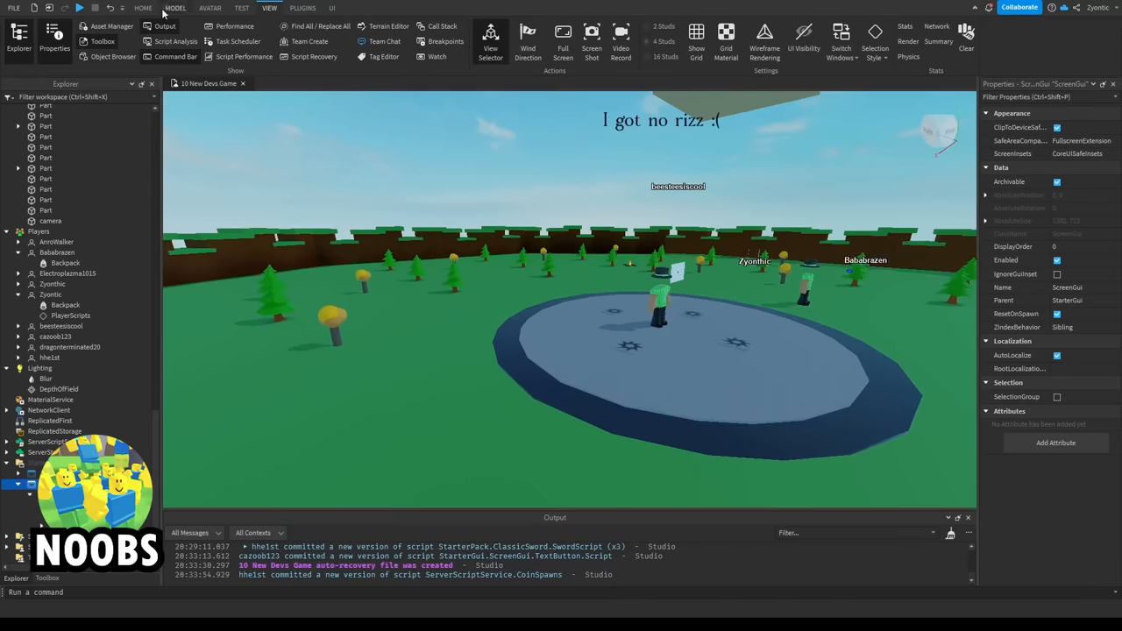
click(241, 8)
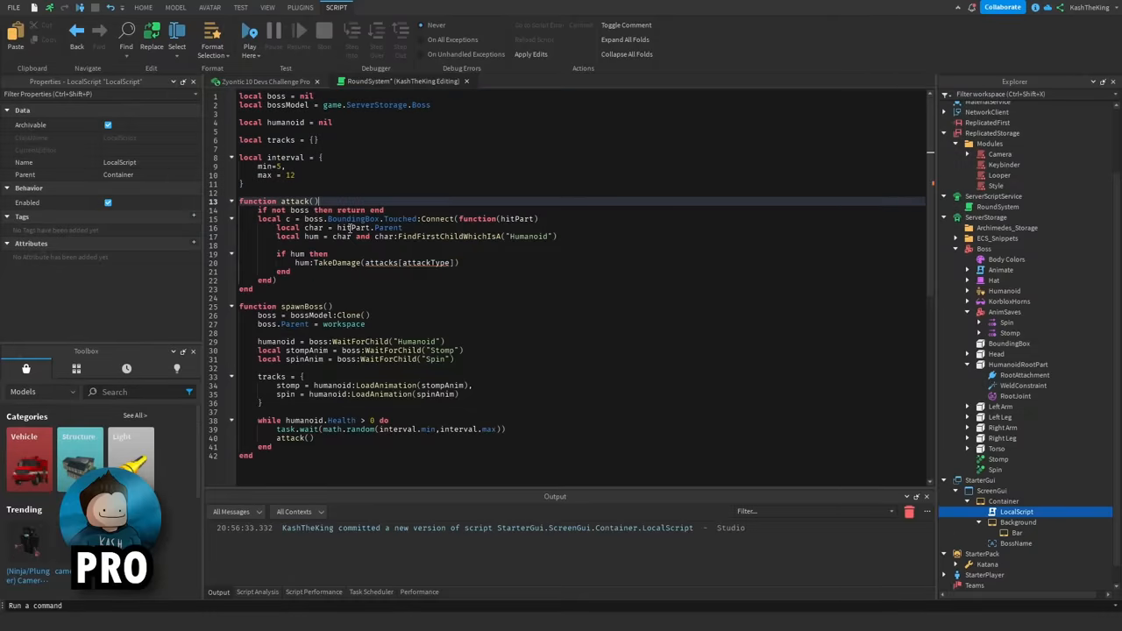
Scroll through the RoundSystem attack() and spawnBoss() code and start a Play test
scroll(down, 3)
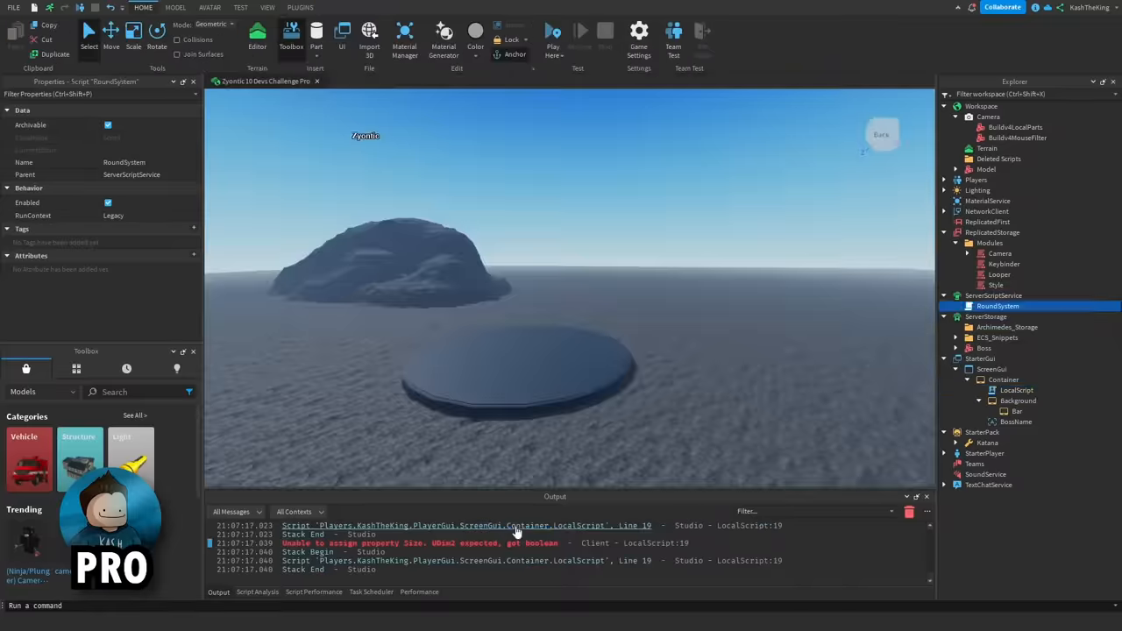
click(554, 30)
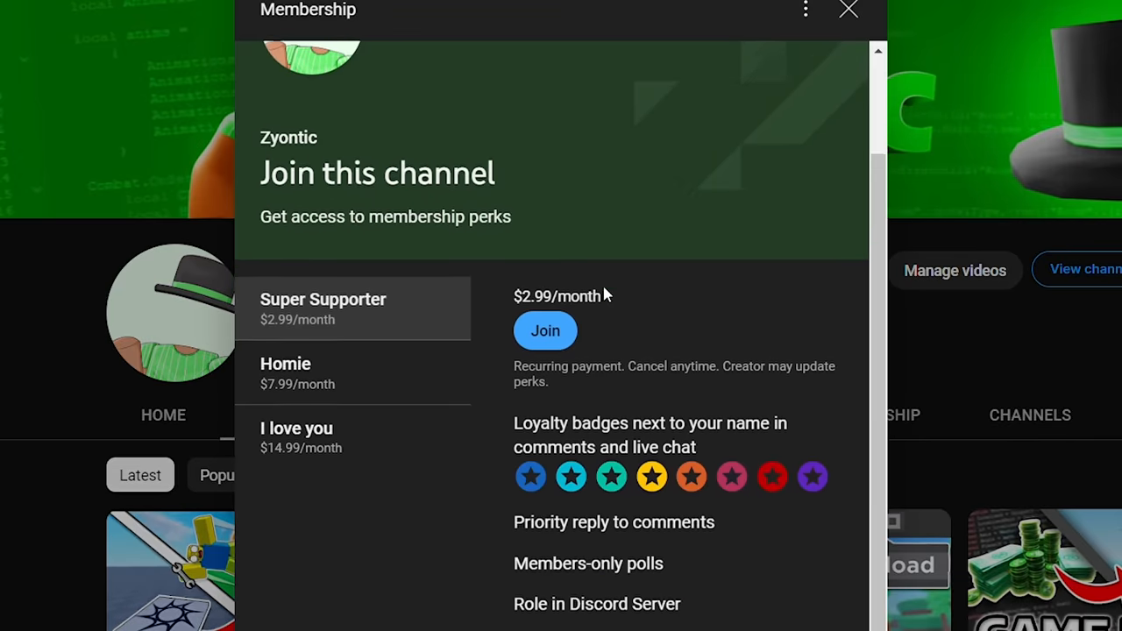
Scroll the Membership dialog to view the three monthly tiers and their perks
scroll(down, 3)
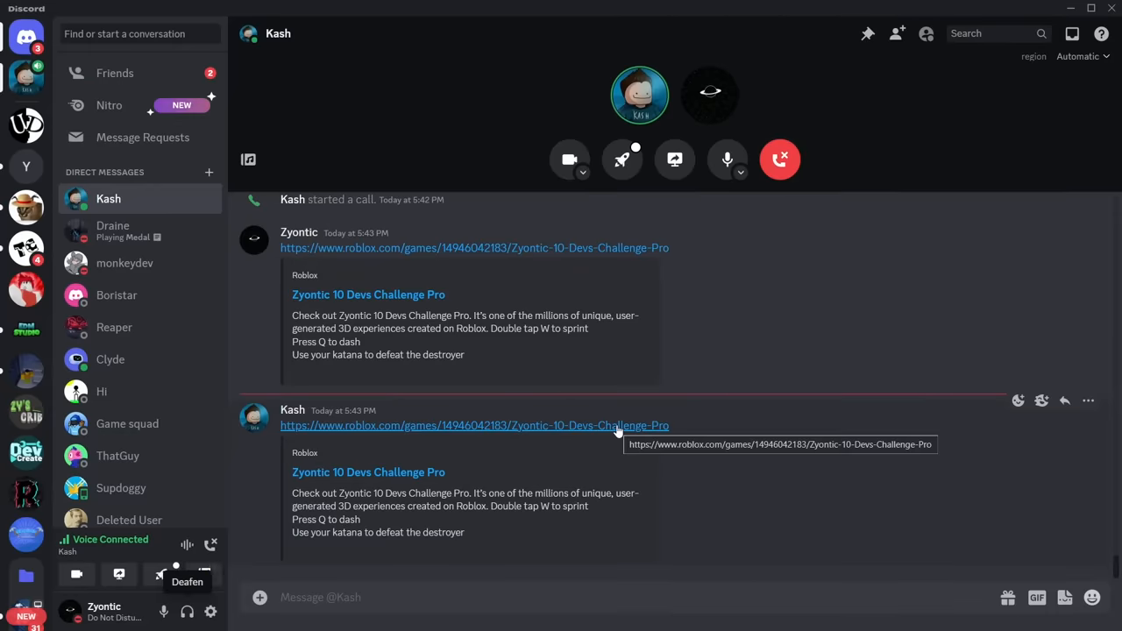
mouse_move(439, 477)
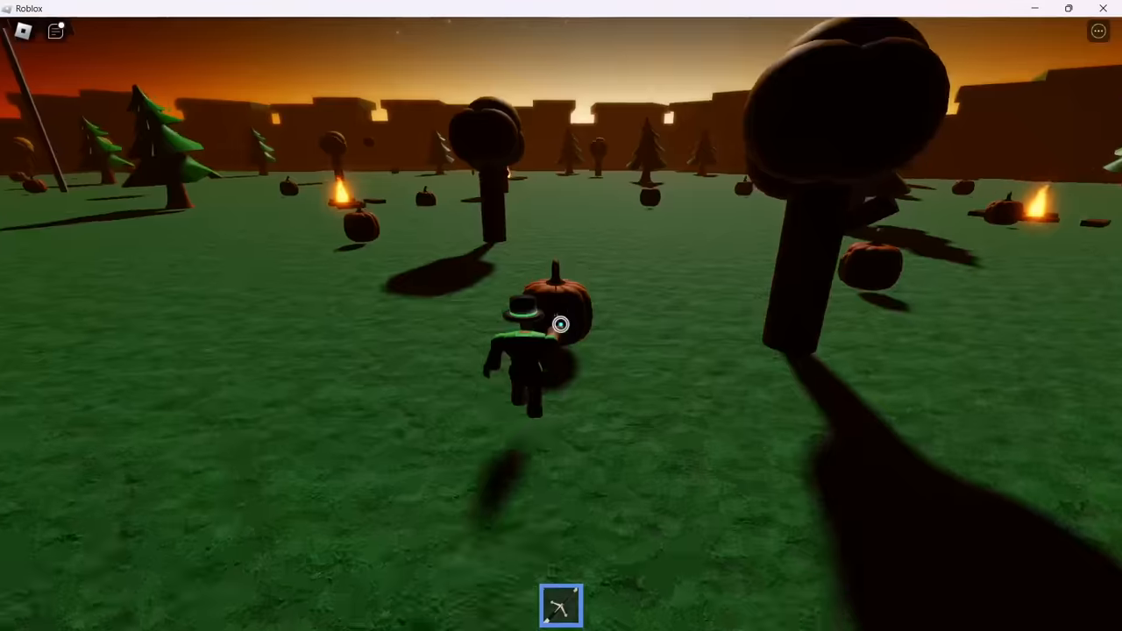
Show the in-game chat to read messages, then hide it again
click(55, 32)
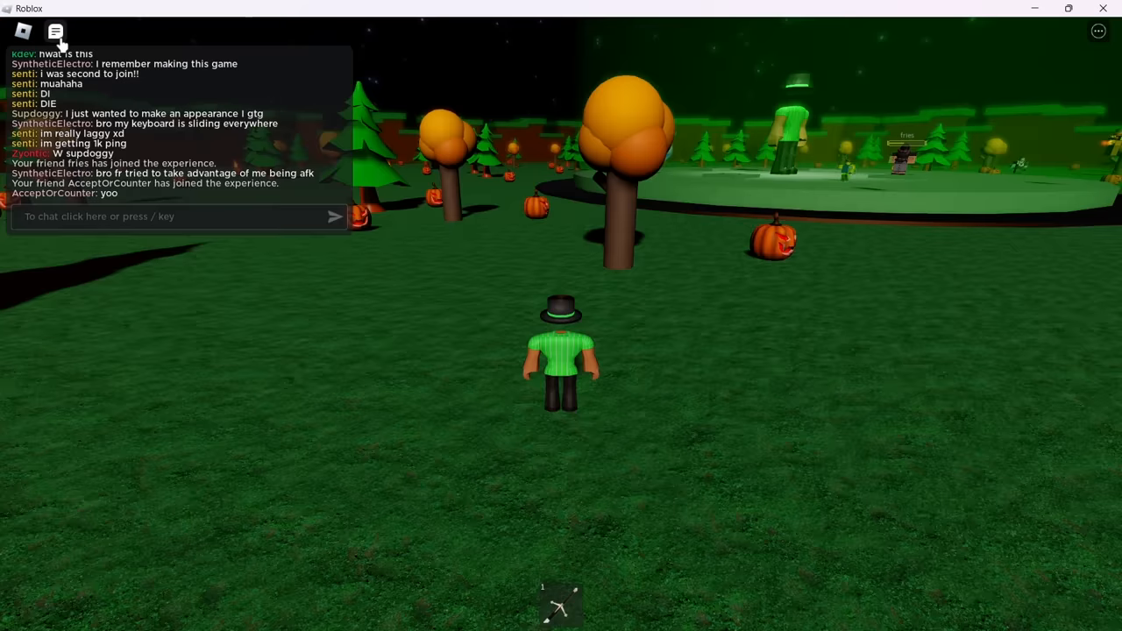
click(55, 31)
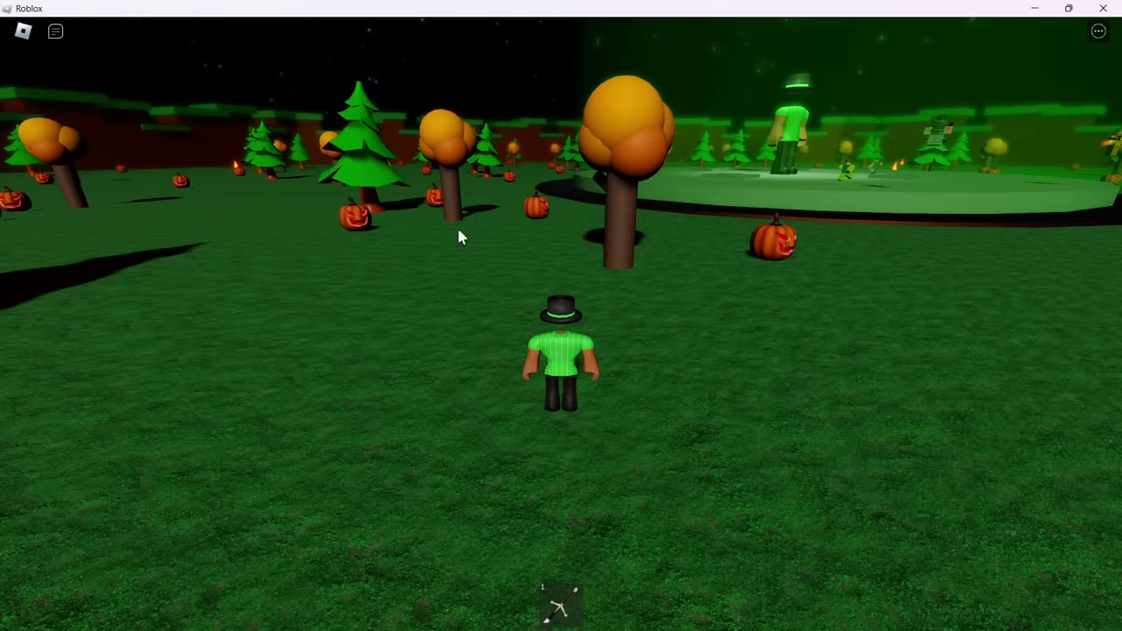